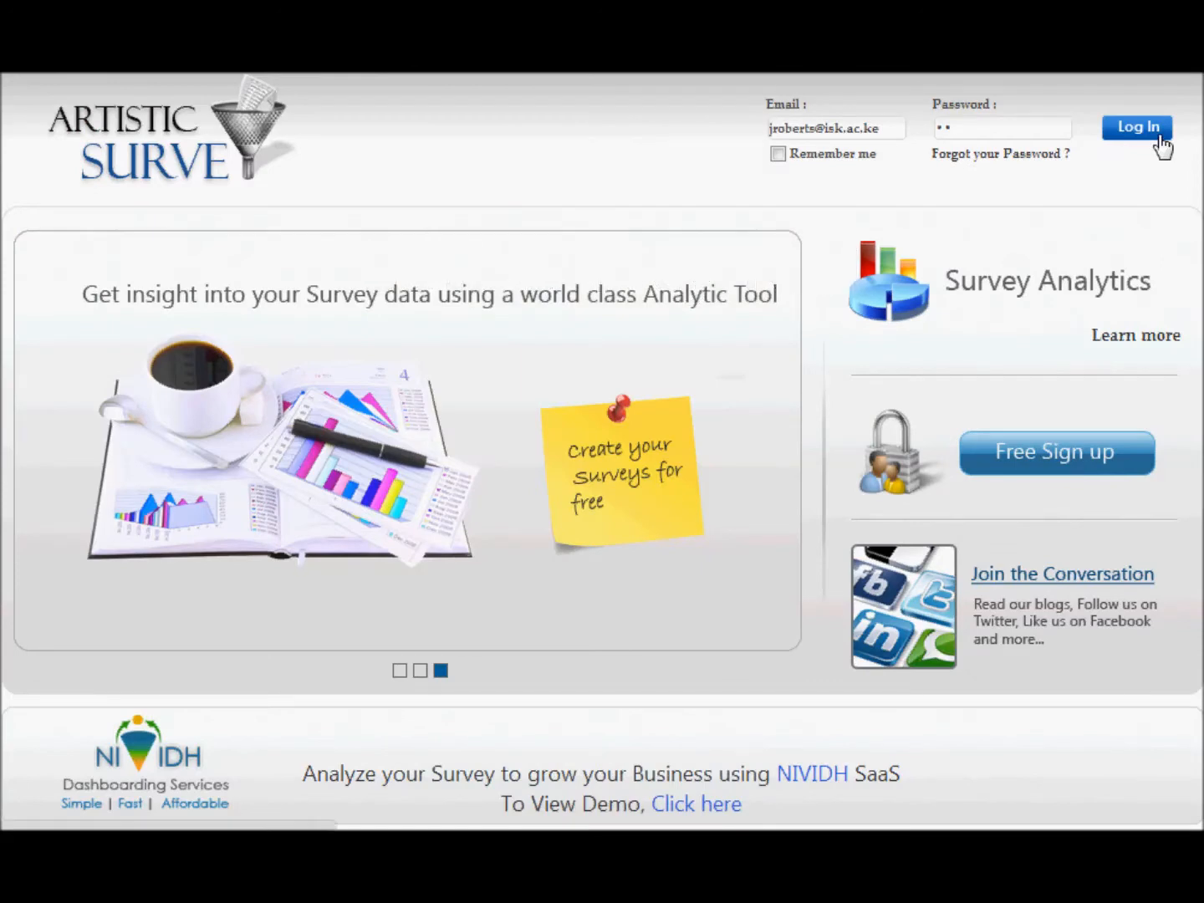
- Log in and open the analysis of 'ISK Parent Survey - March 2013 New'
left_click(1136, 127)
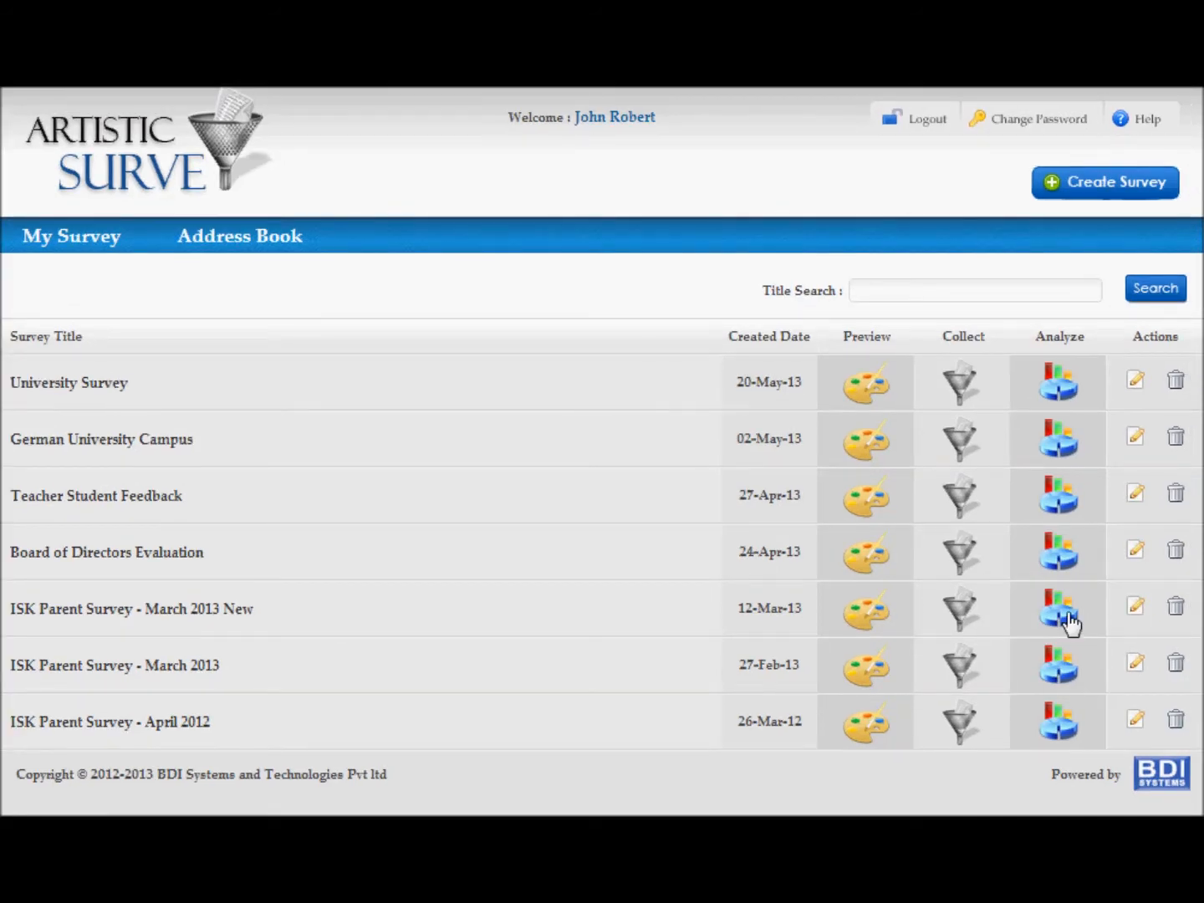
left_click(1056, 608)
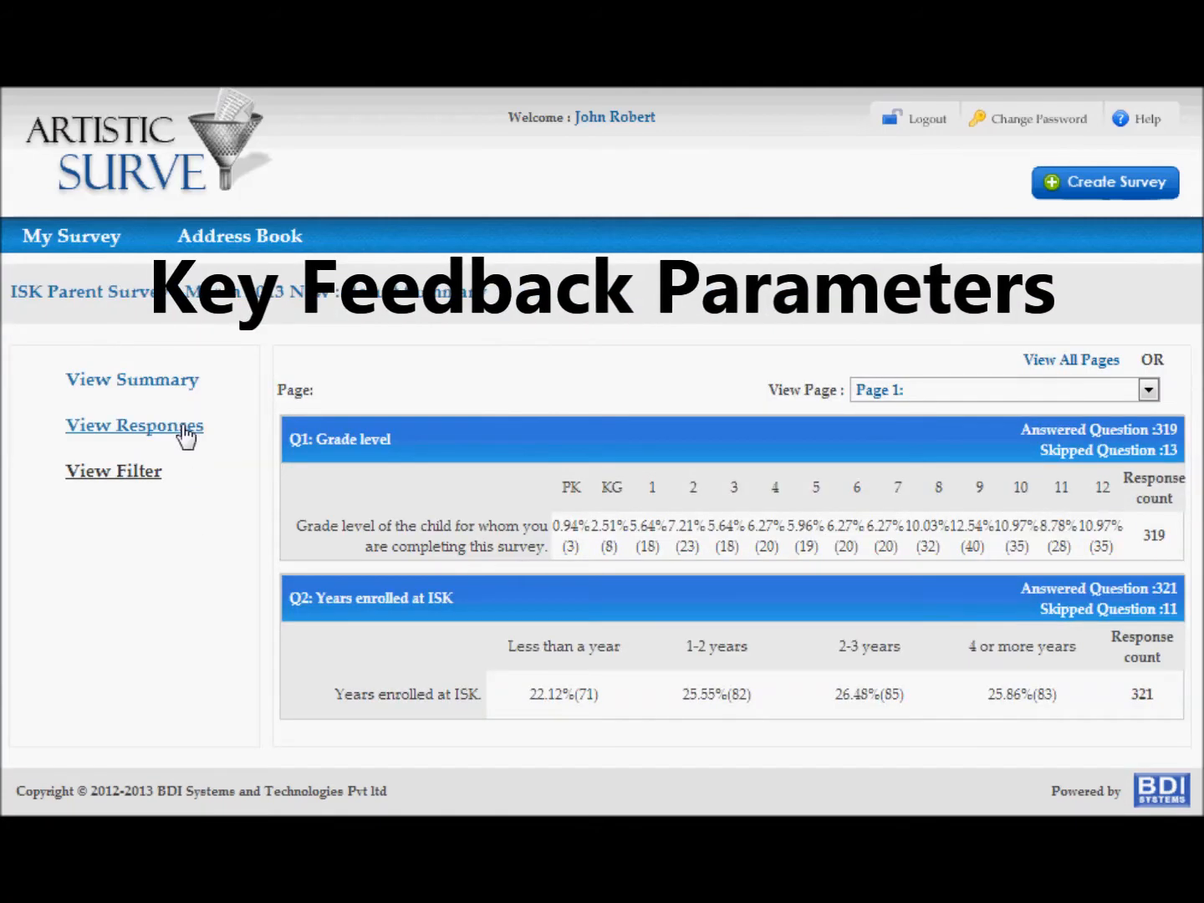
- Switch to View Responses and read one parent's answers down to the final uniform comment
left_click(133, 425)
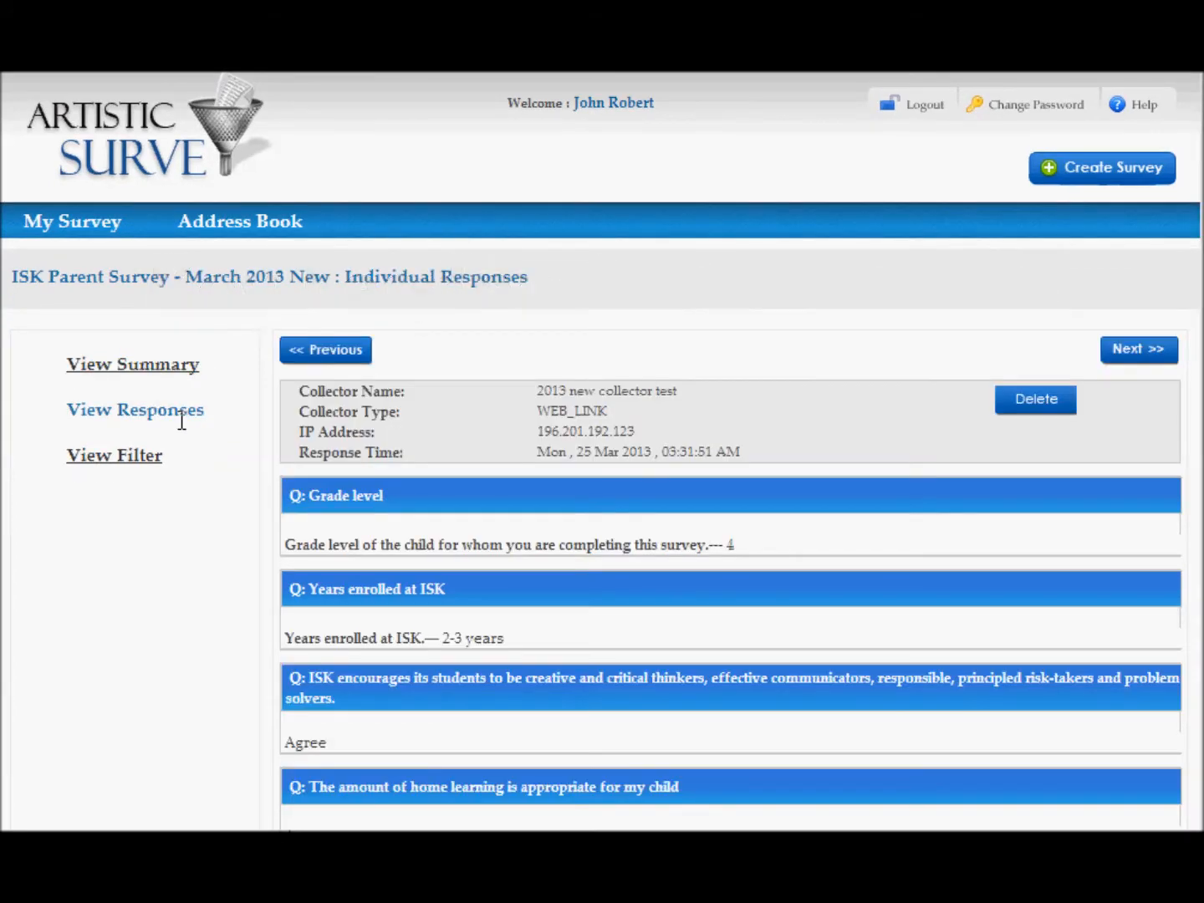
mouse_move(932, 504)
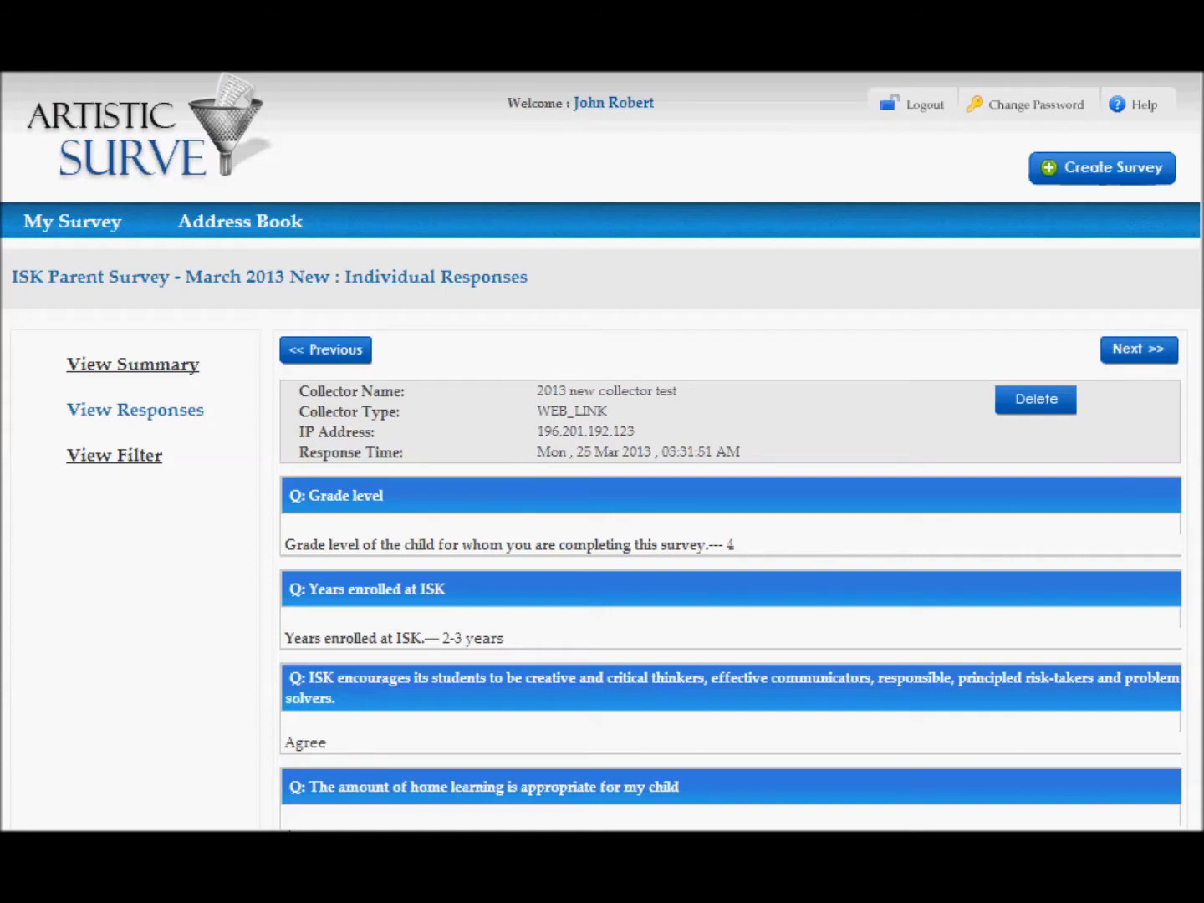
scroll("down", 3)
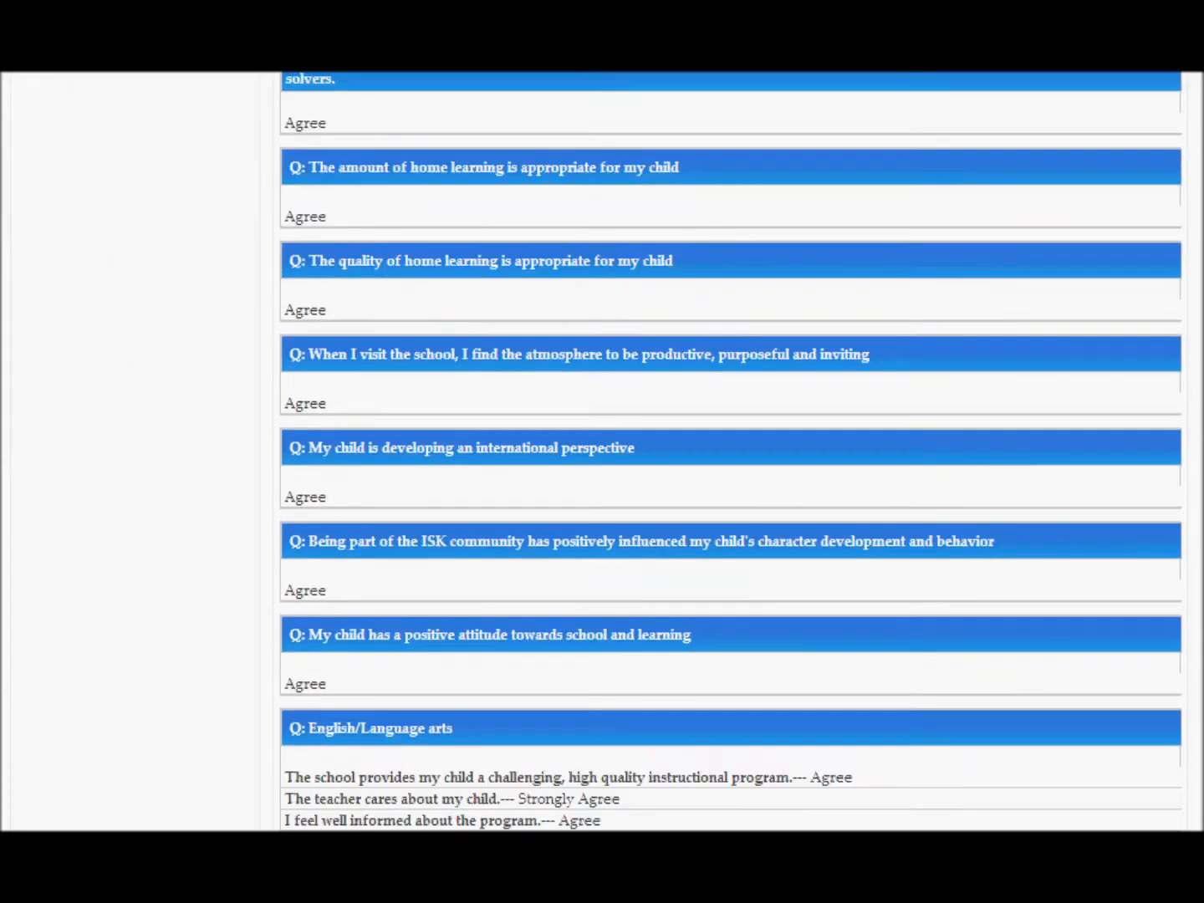
scroll("down", 3)
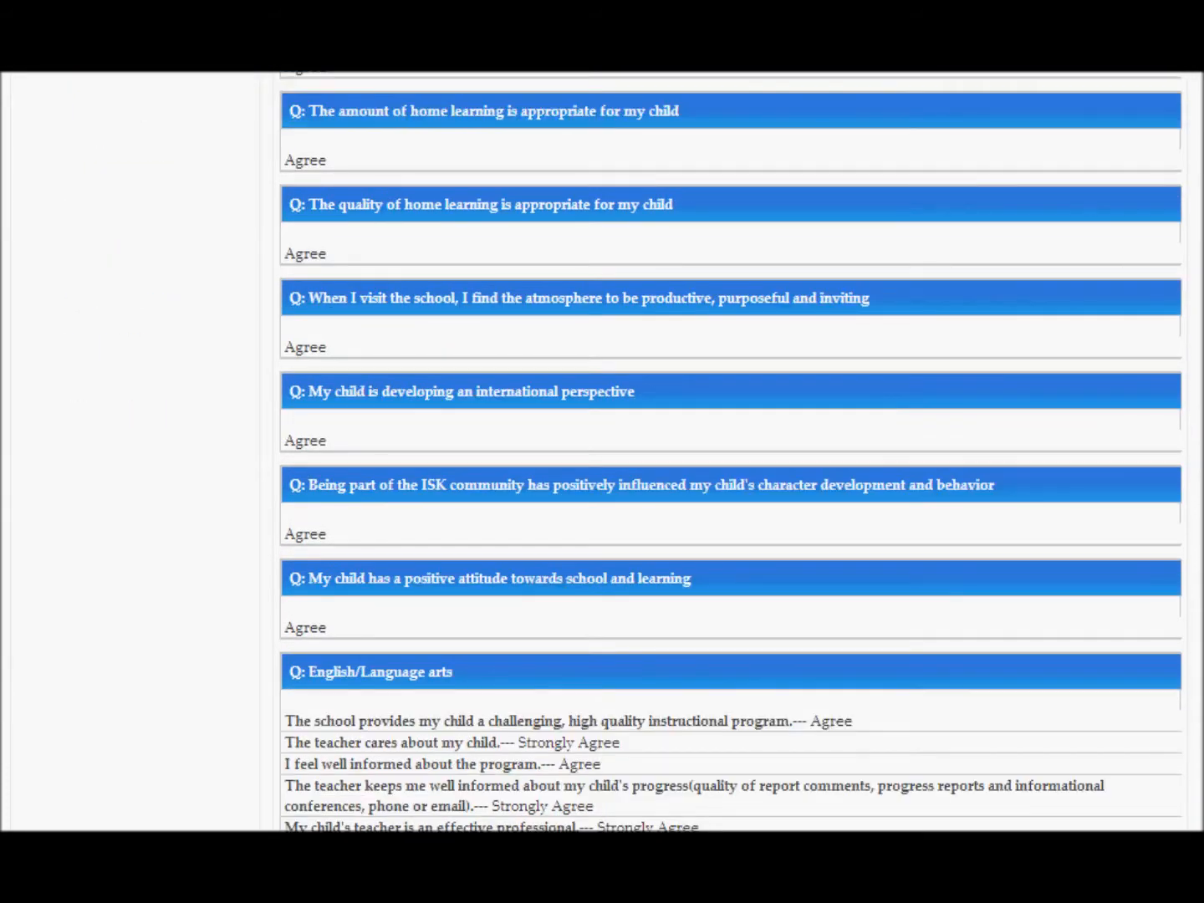
scroll("down", 3)
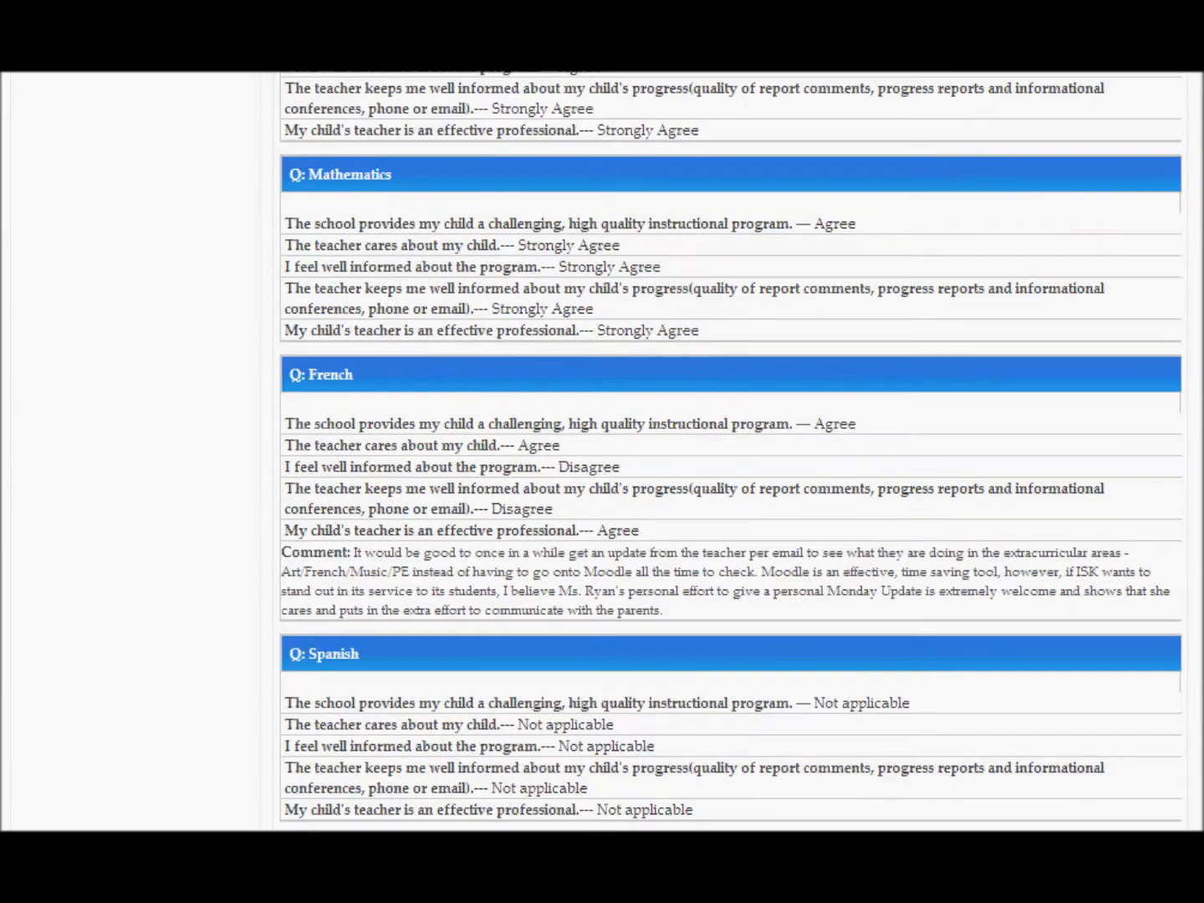
scroll("down", 3)
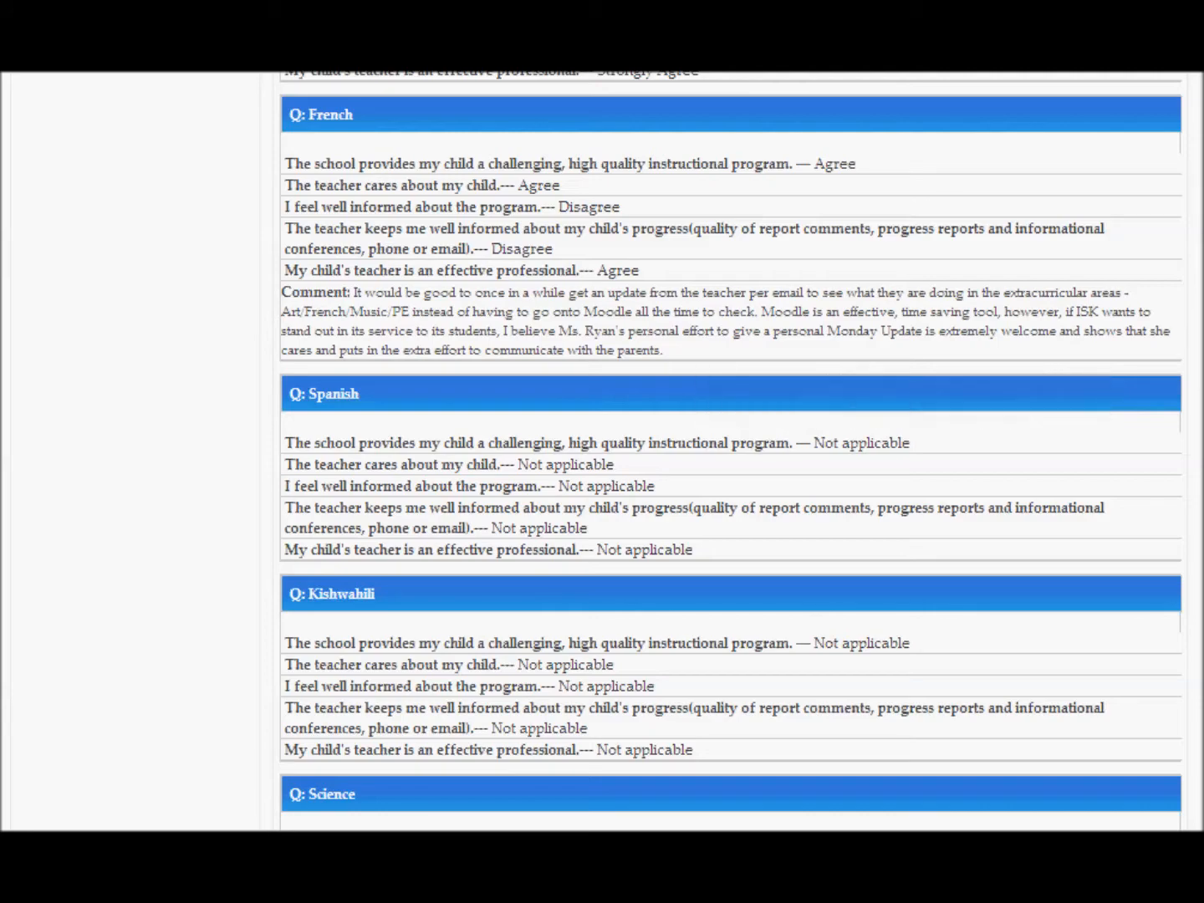
scroll("down", 3)
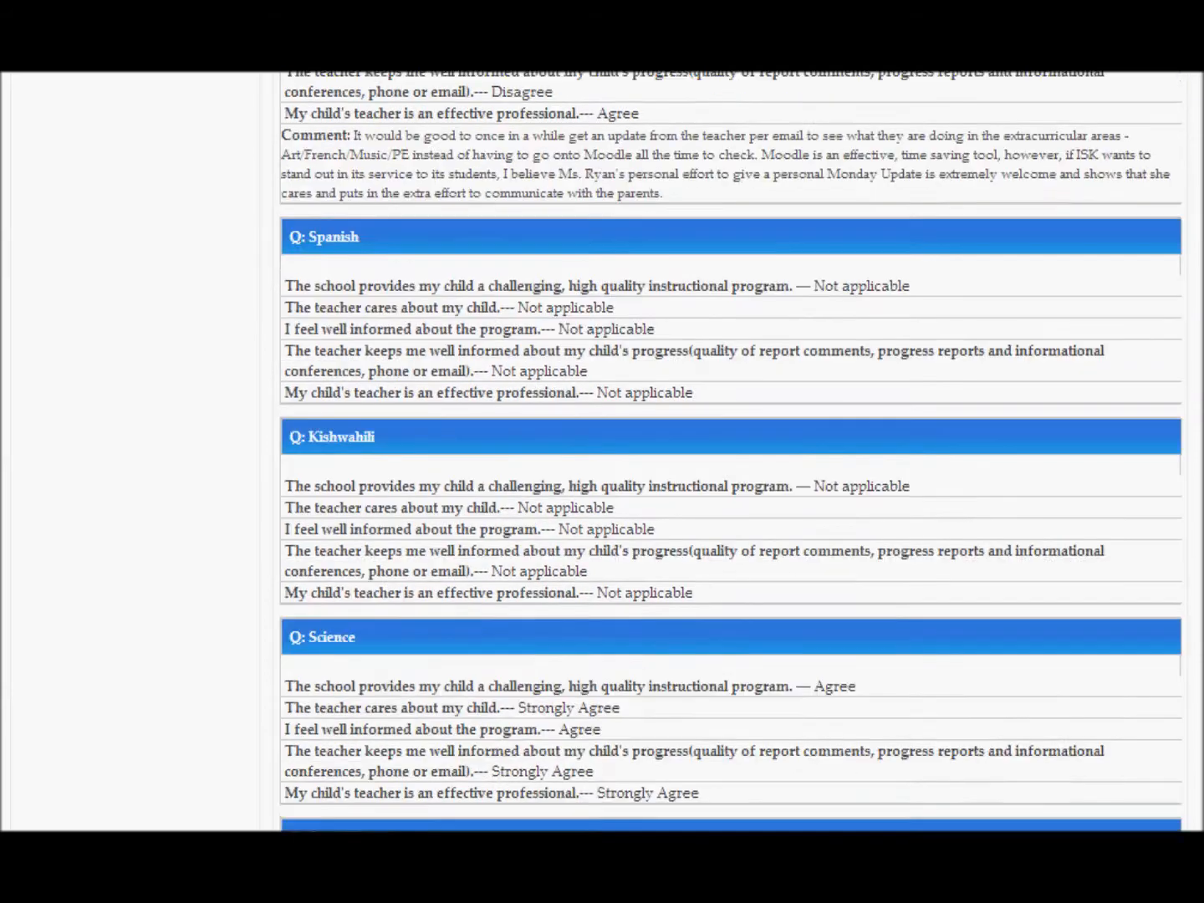
scroll("down", 3)
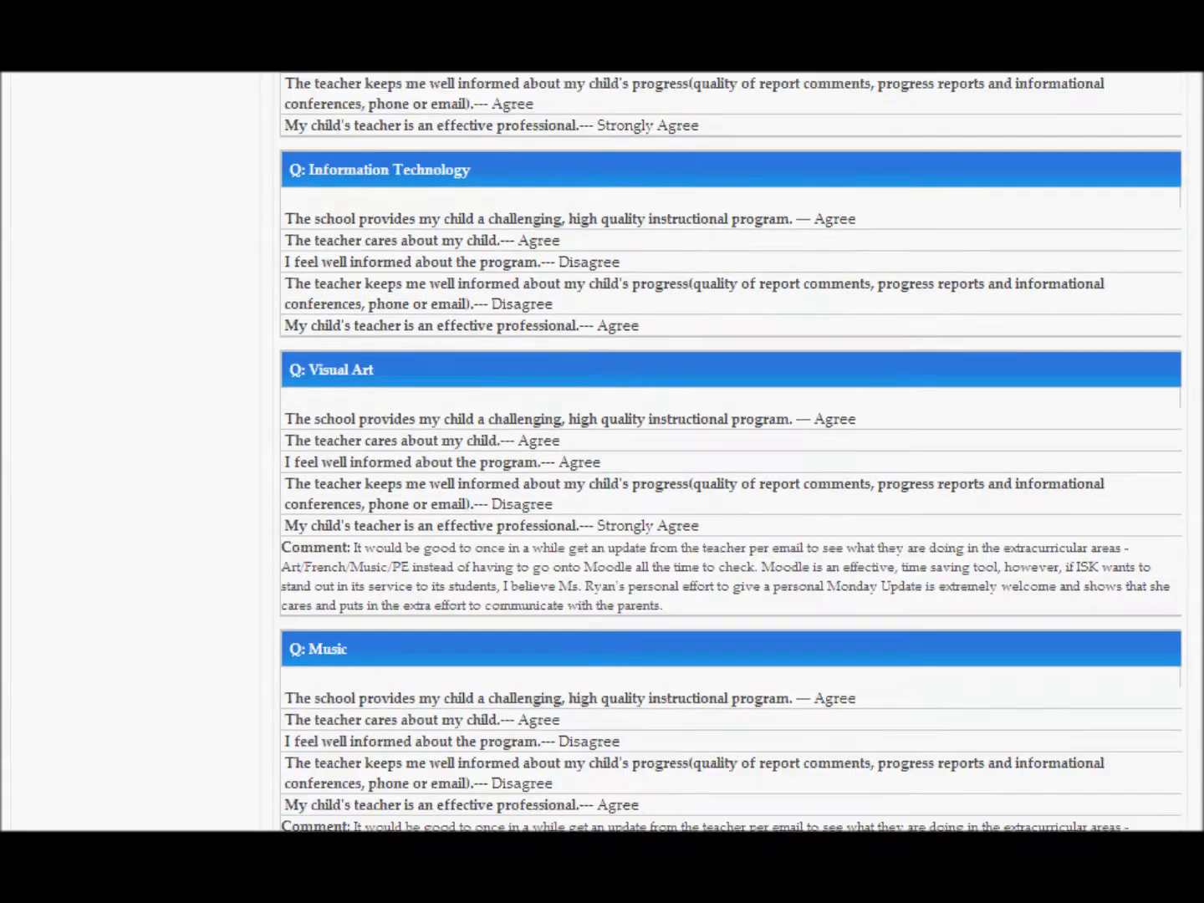
scroll("down", 3)
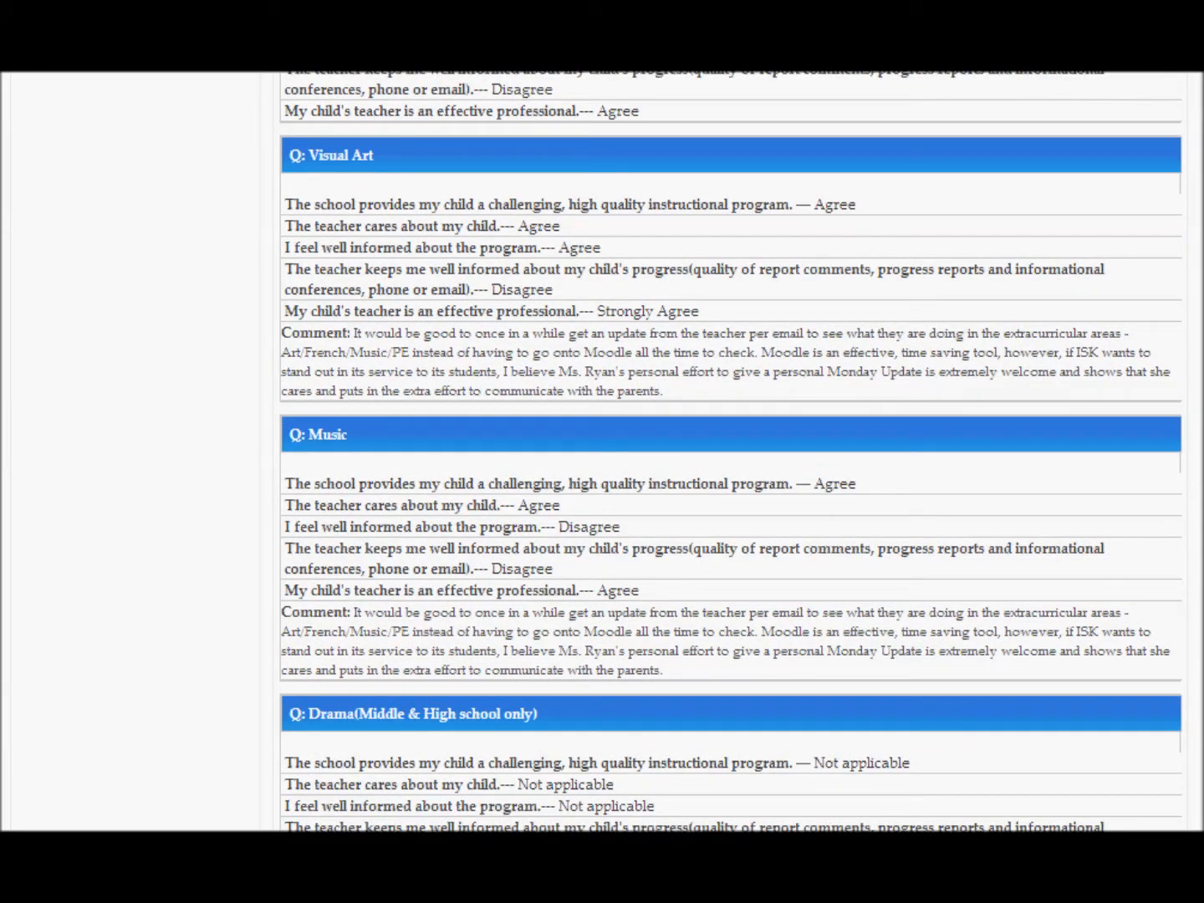
scroll("down", 3)
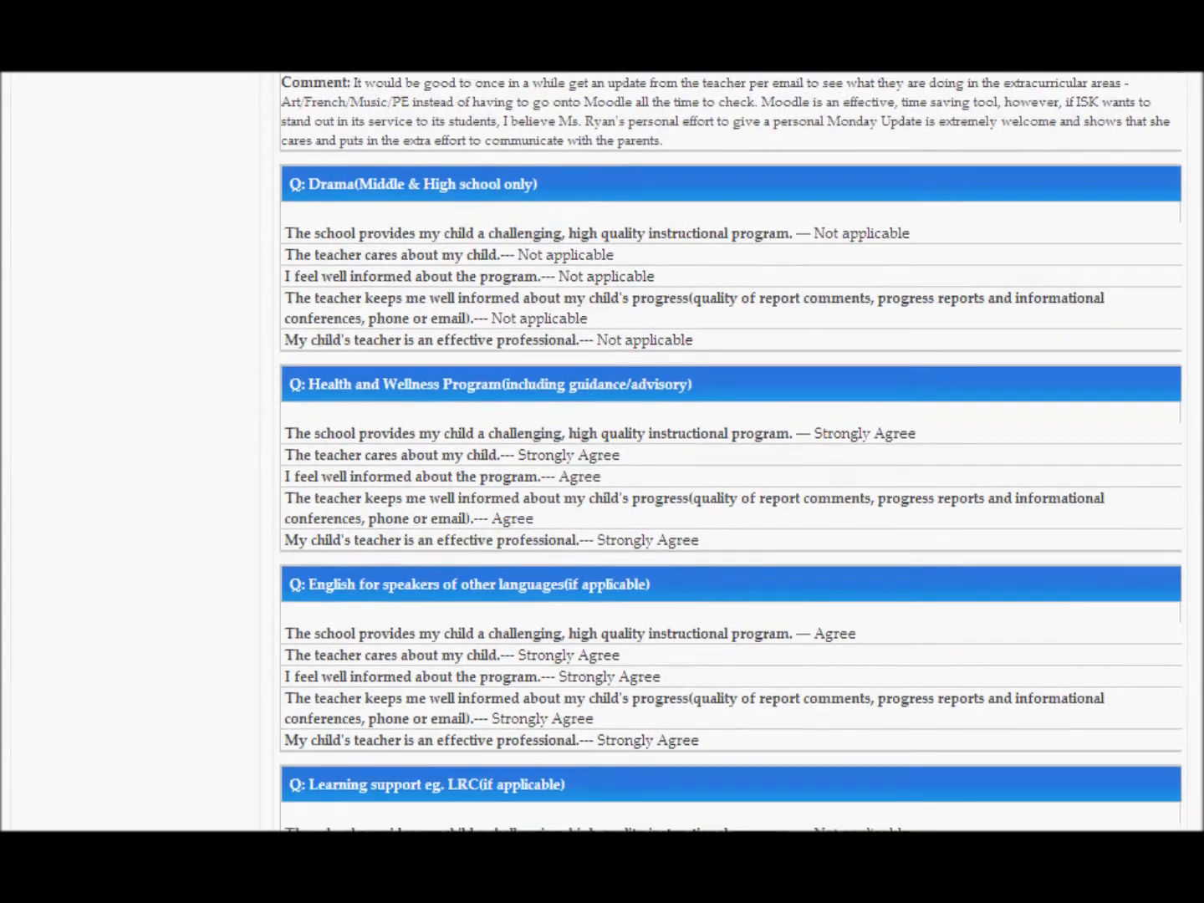
scroll("down", 3)
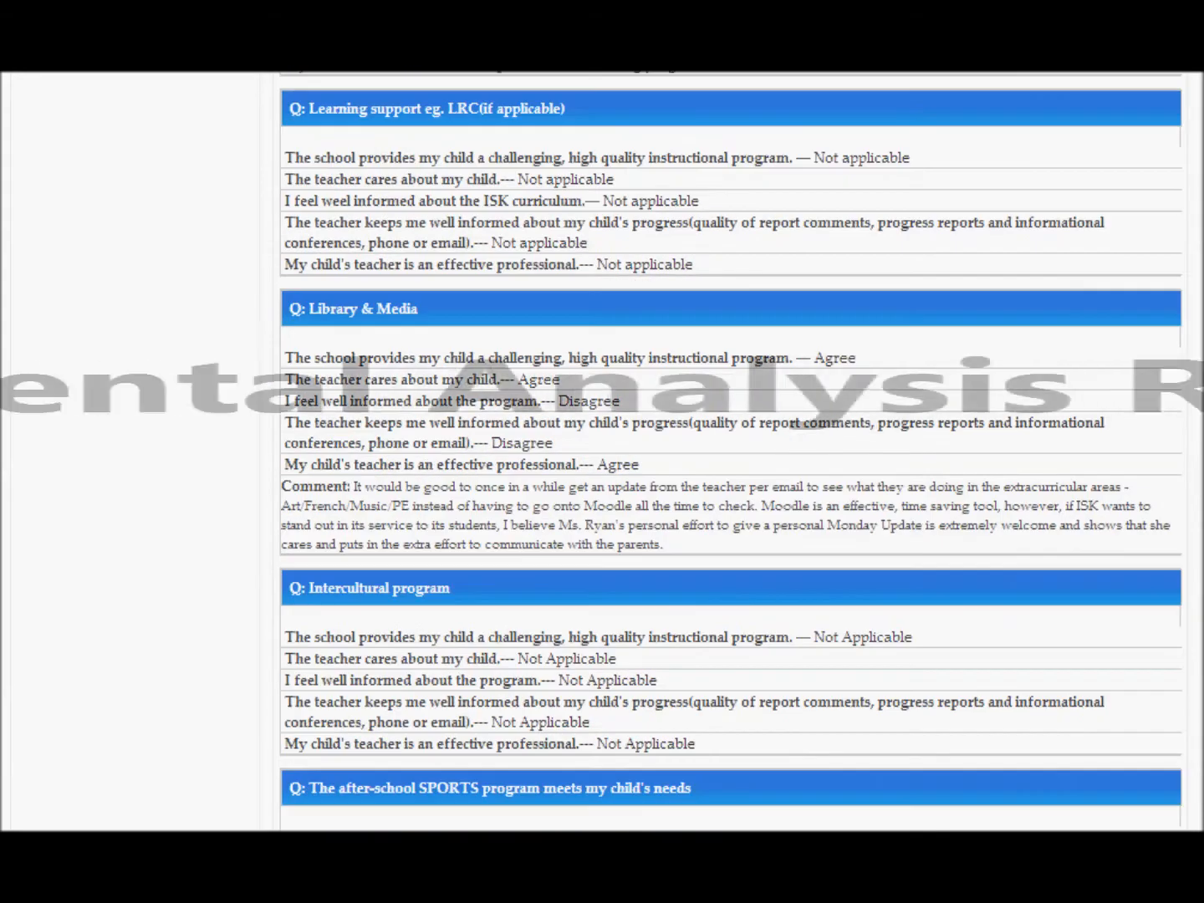
scroll("down", 3)
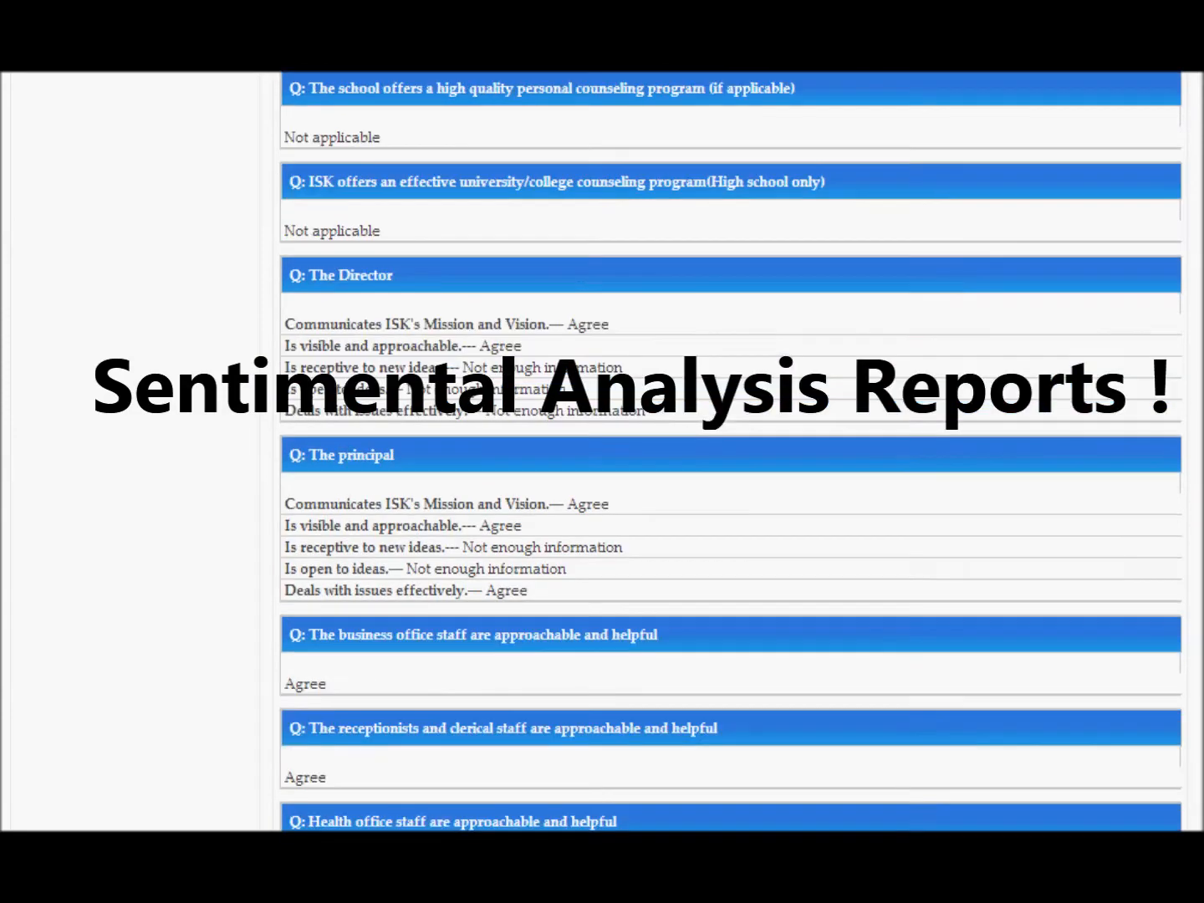
scroll("down", 3)
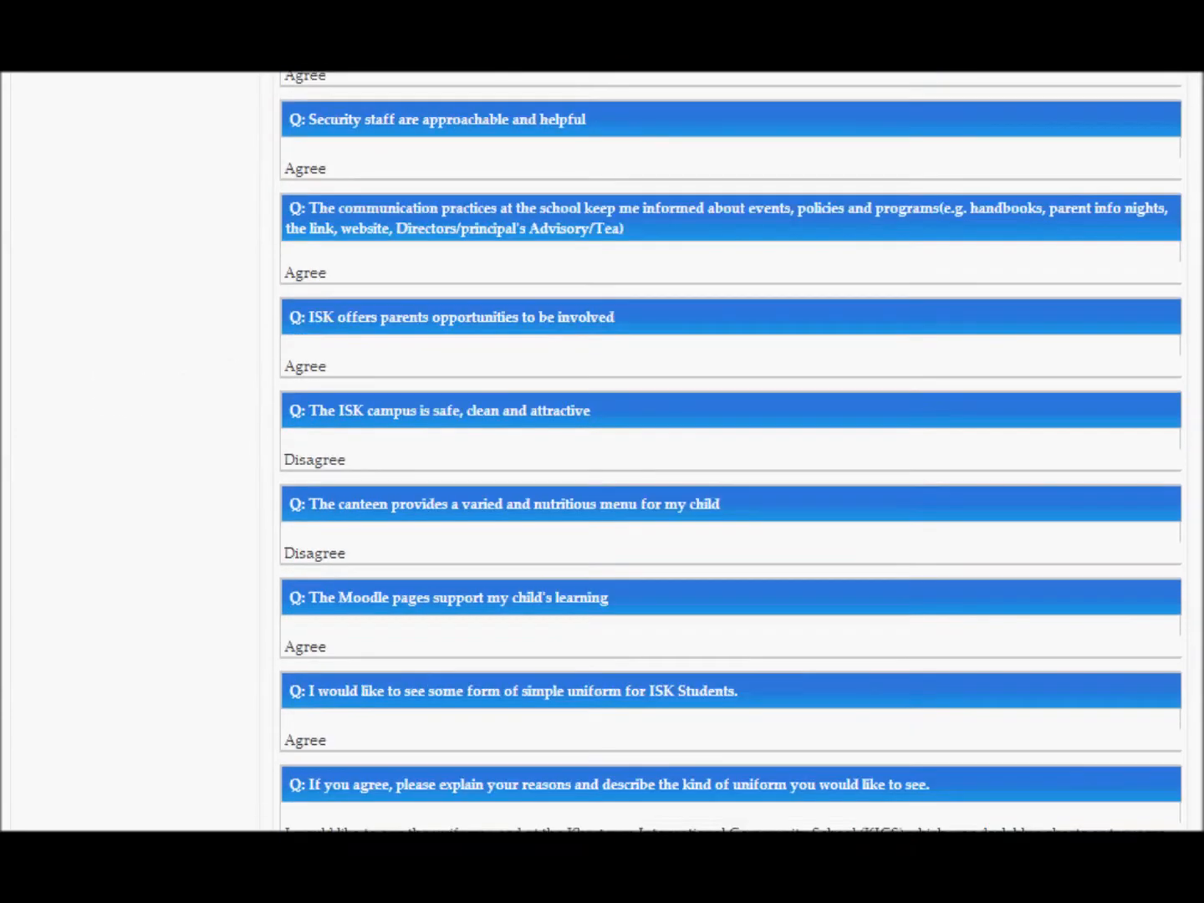
scroll("down", 3)
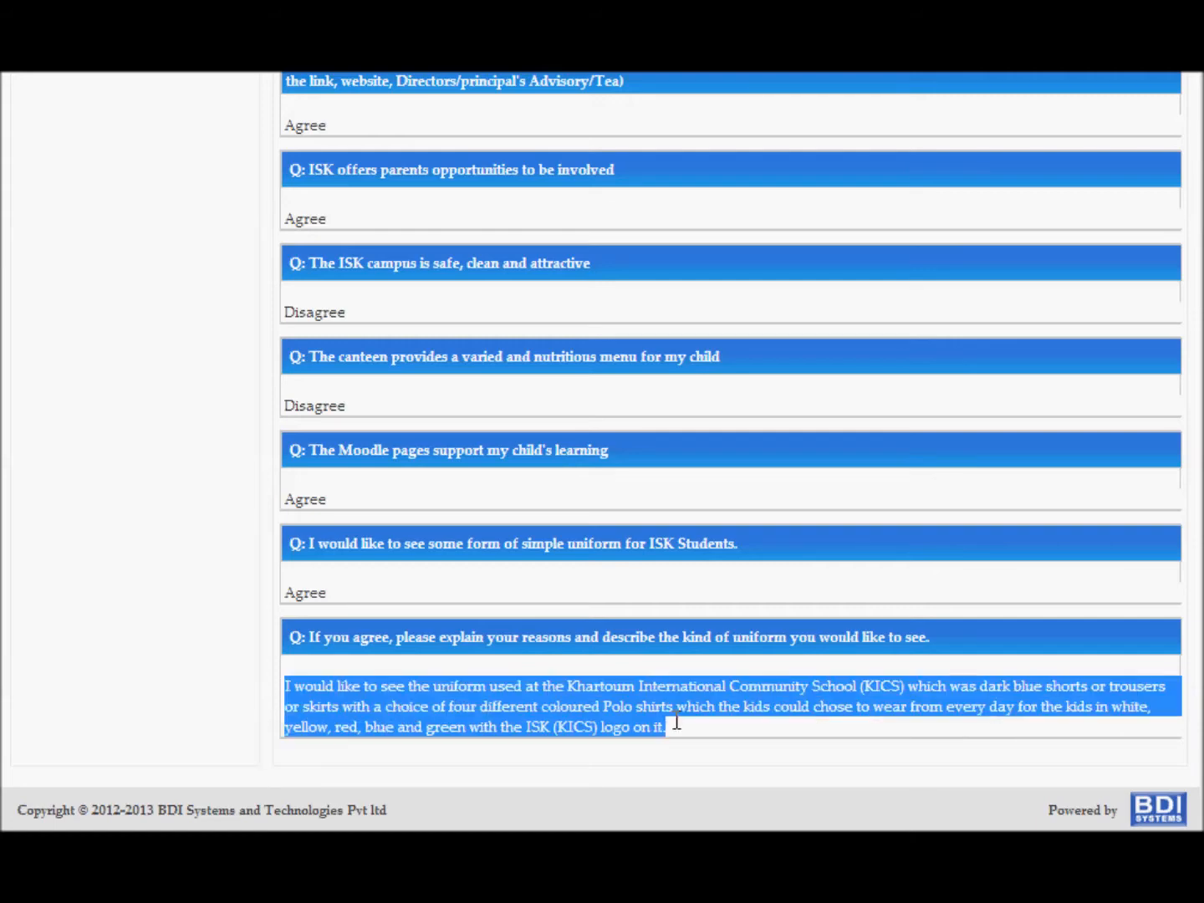
mouse_move(717, 737)
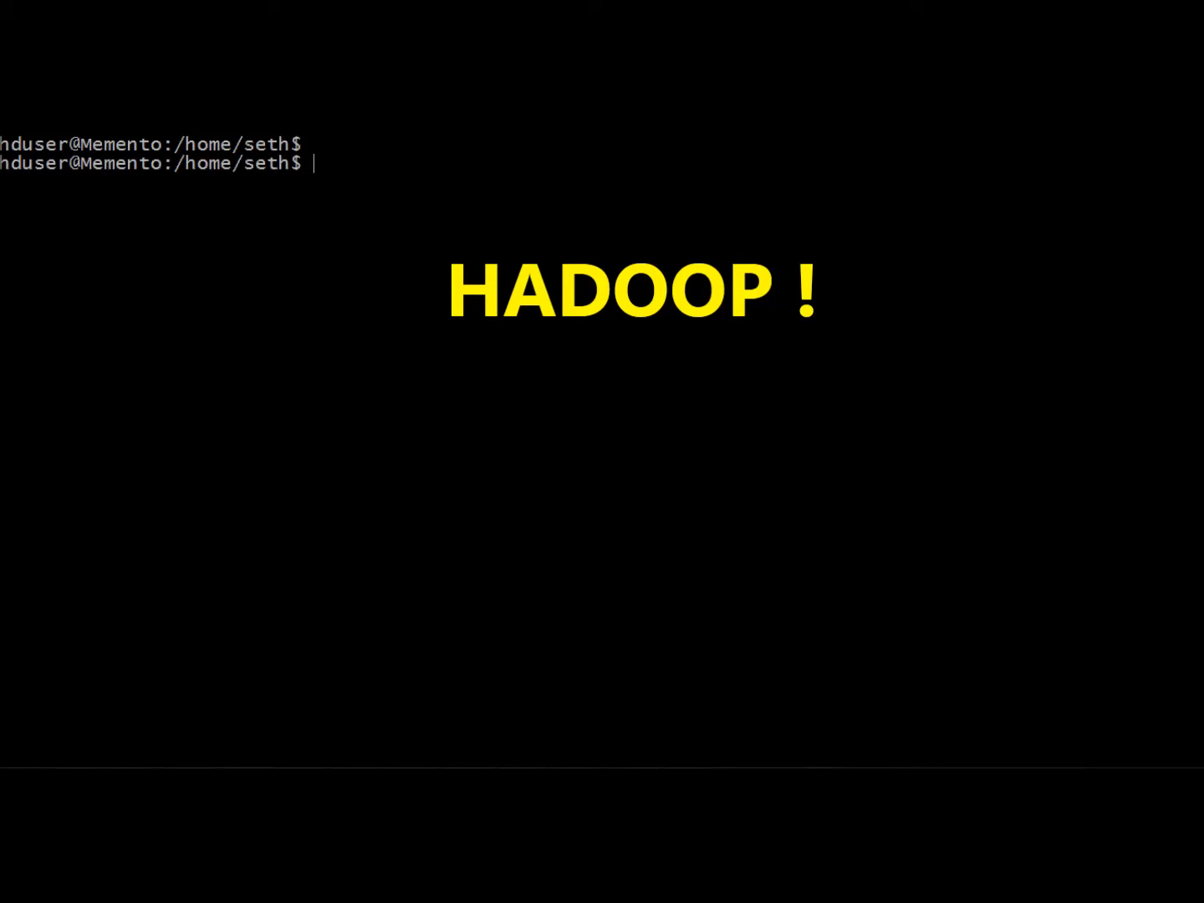
- In the Hive shell, use the school database and run 'select * from responses_map LIMIT 6;'
type("hive")
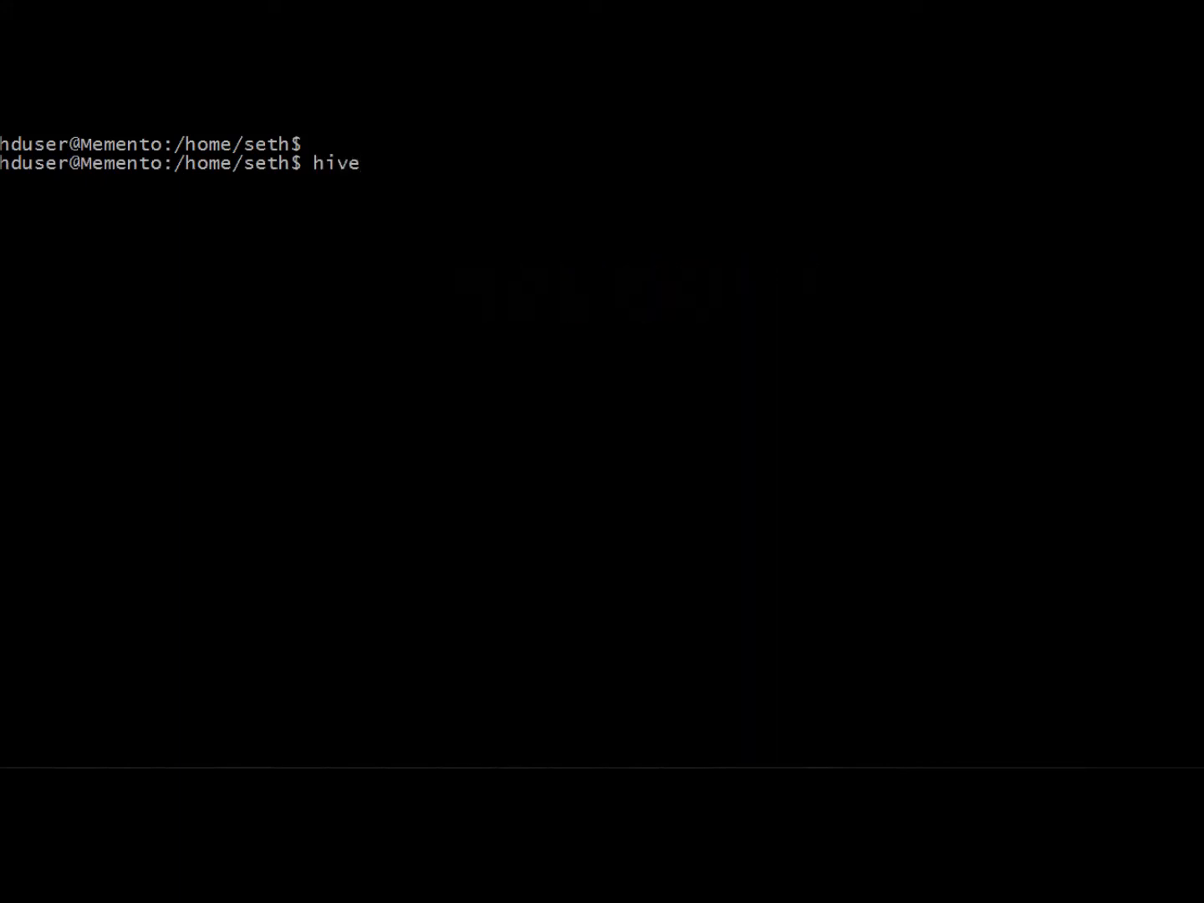
key("Return")
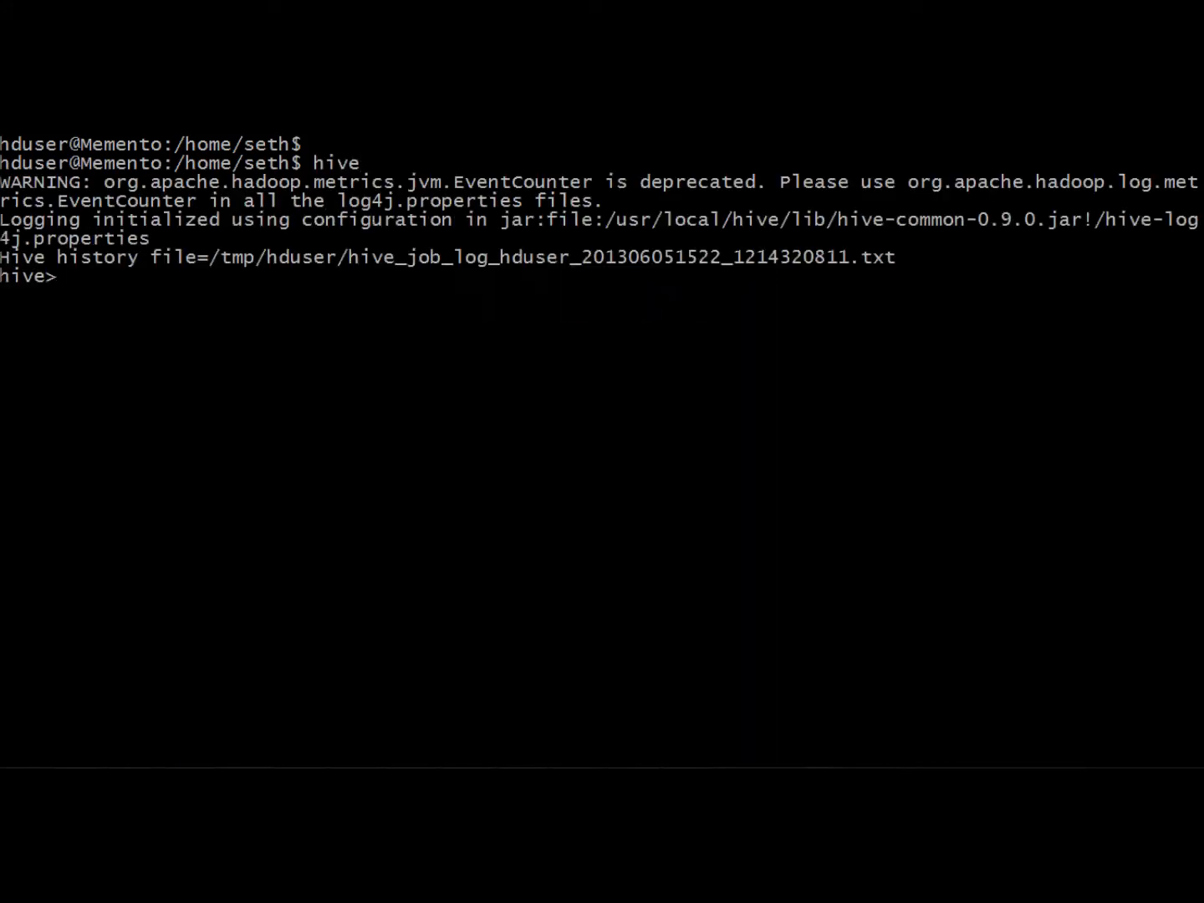
type("use school")
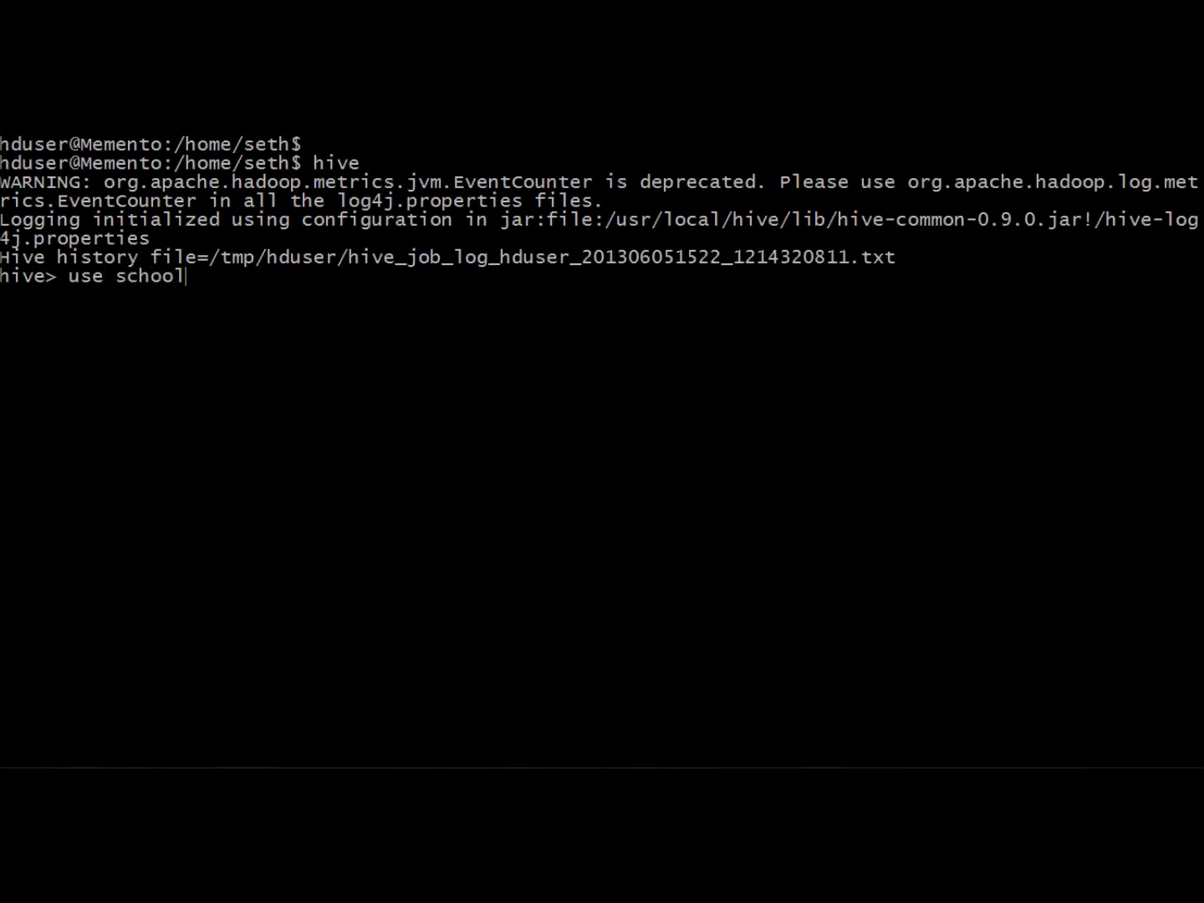
key("Return")
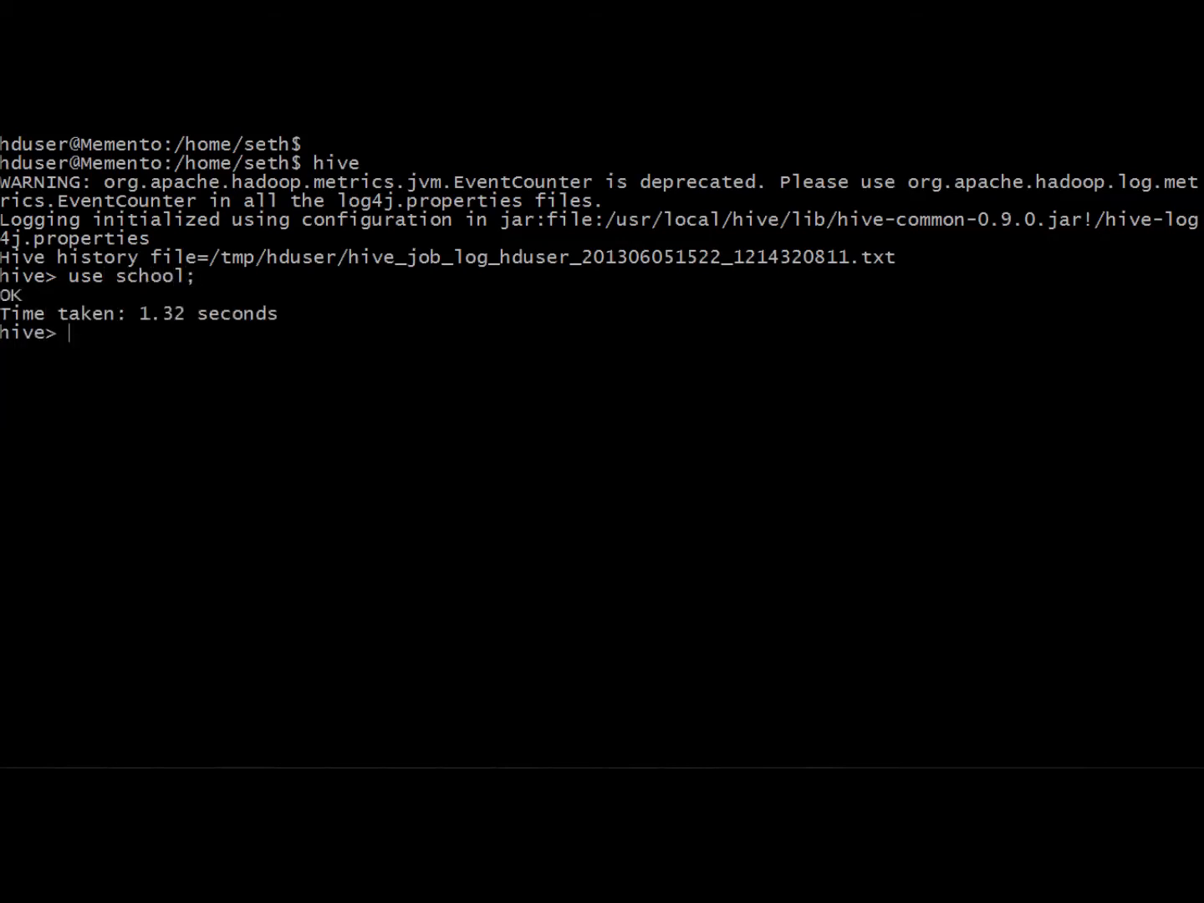
type("select * from responses_map LIMIT 6;")
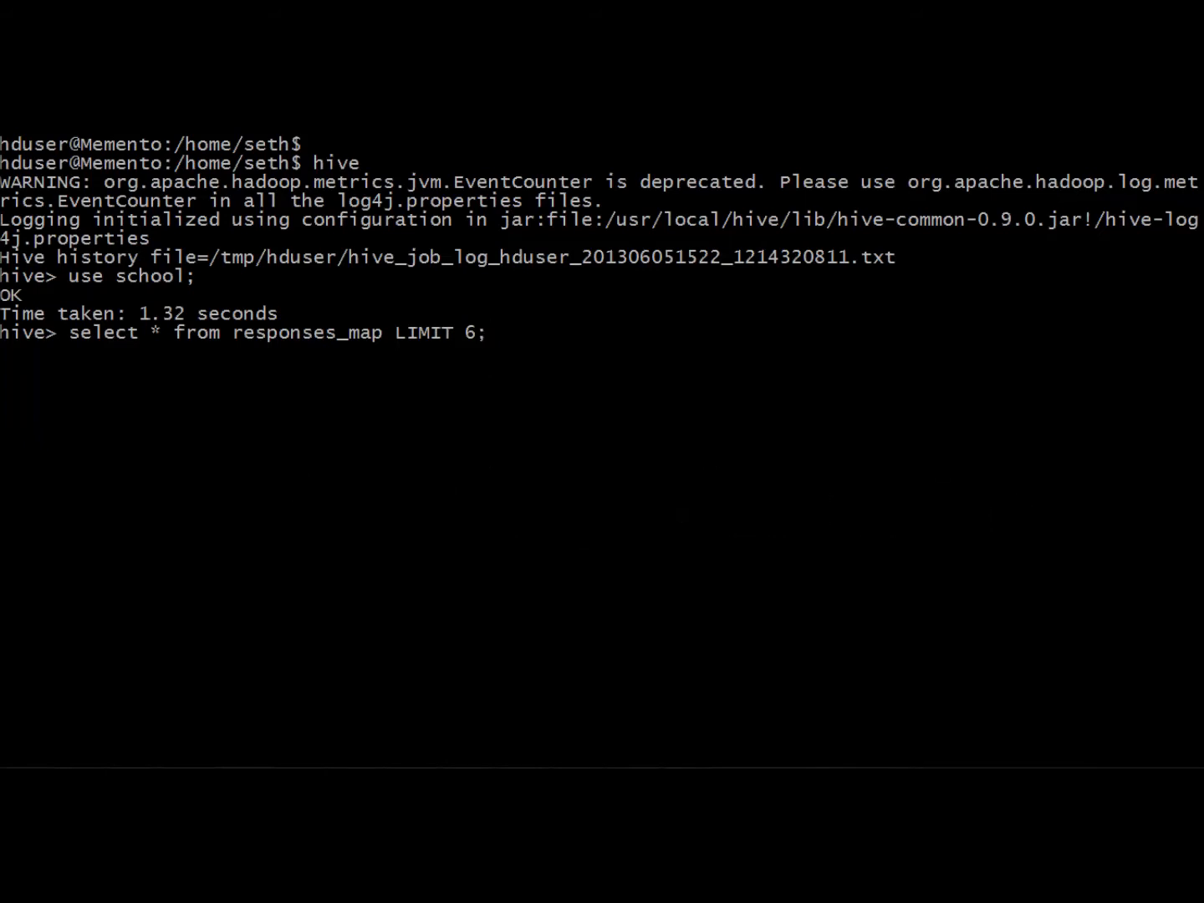
key("Return")
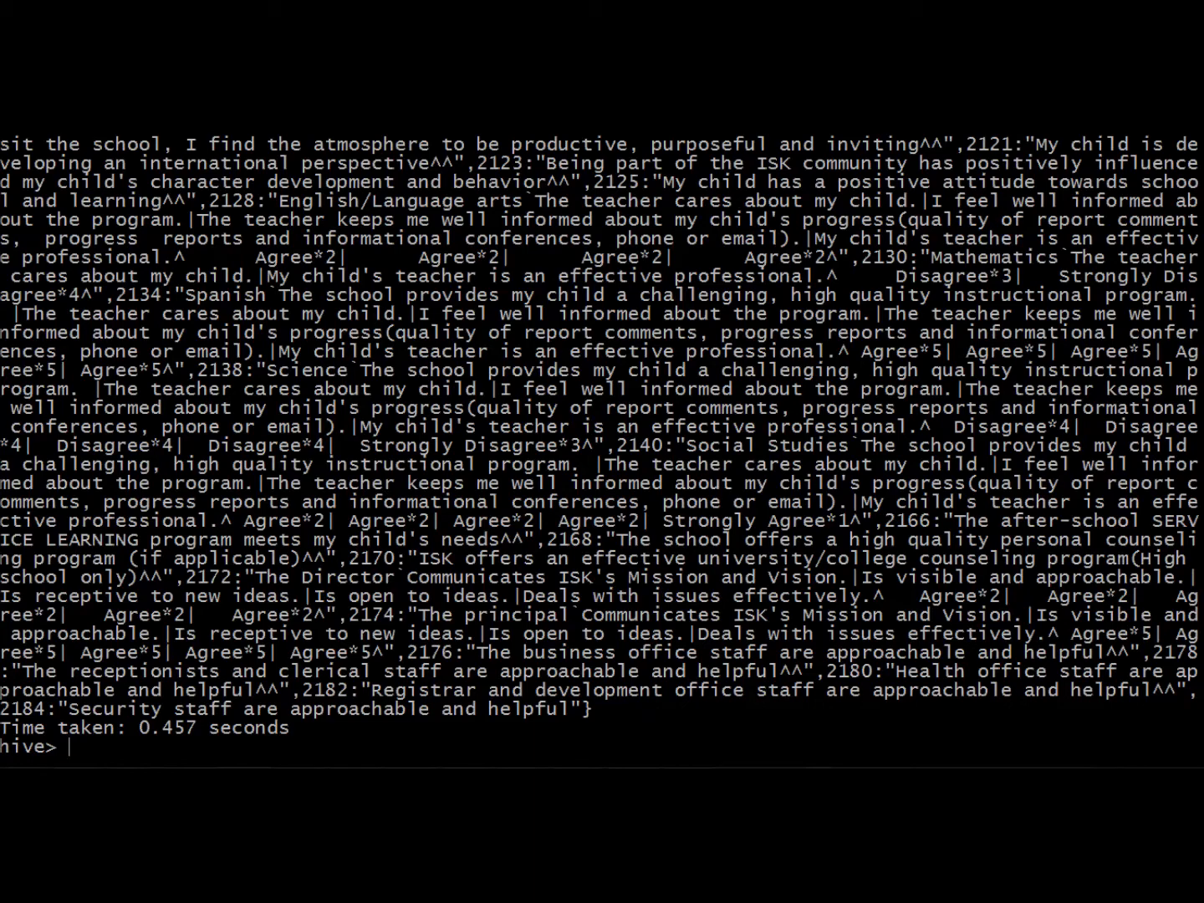
type("q")
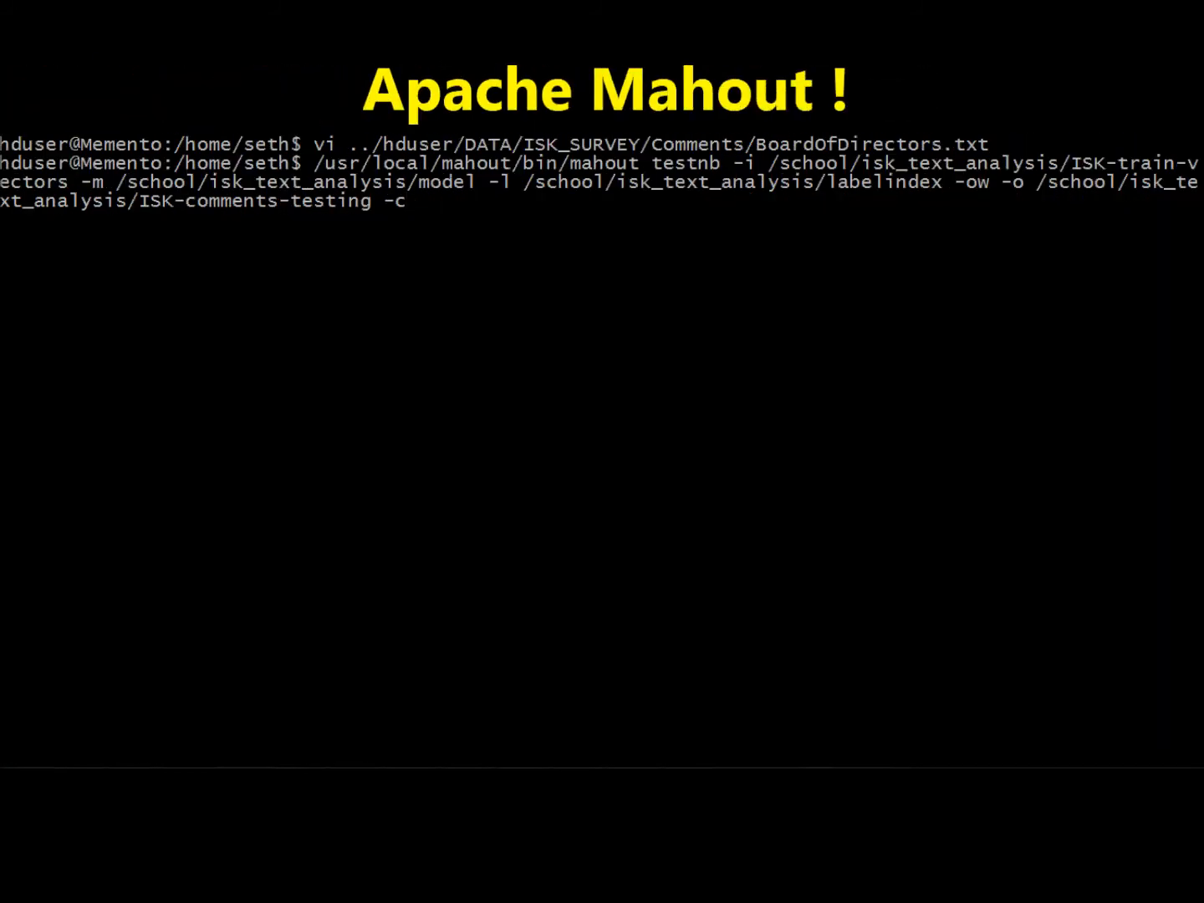
- Run mahout testnb on the ISK comments, reaching 29 of 32 correct (90.625%), then clear
key("Return")
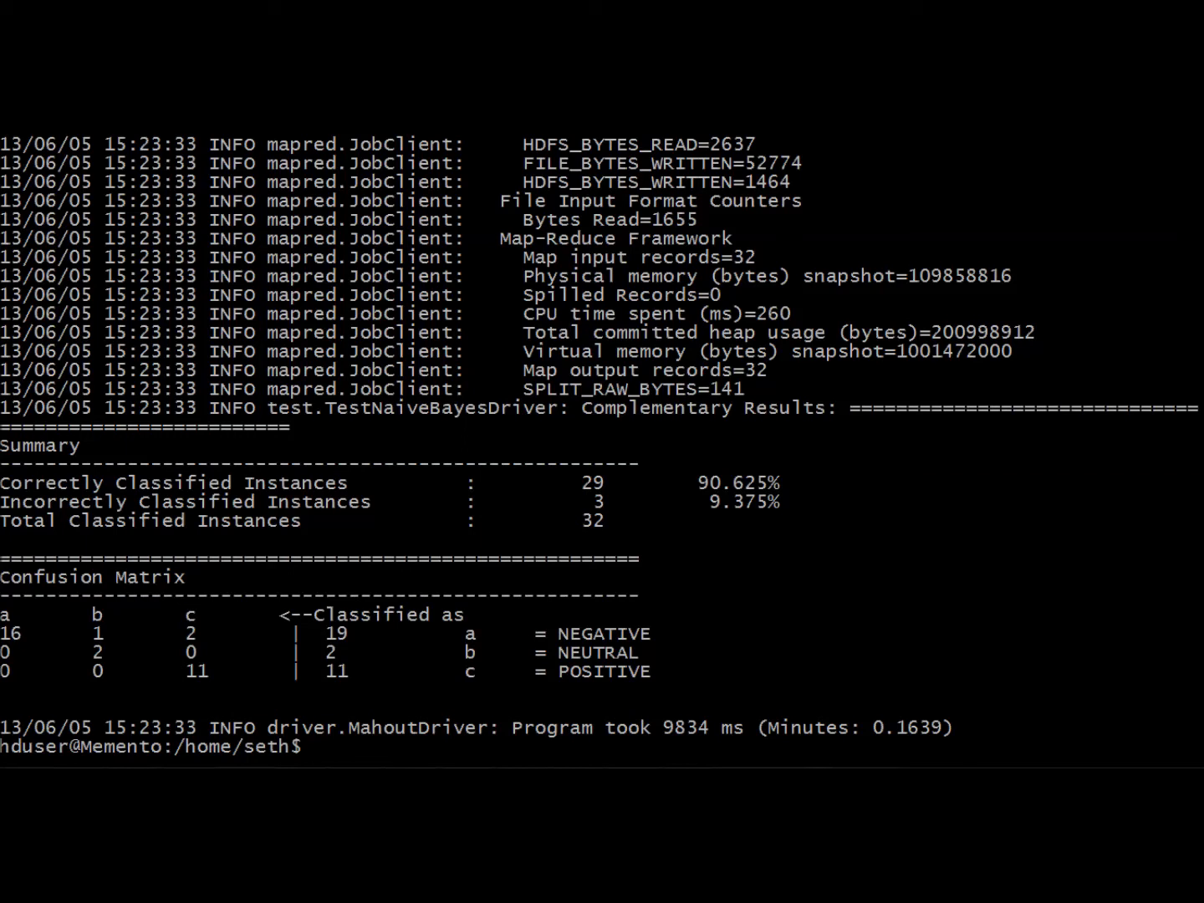
type("cl")
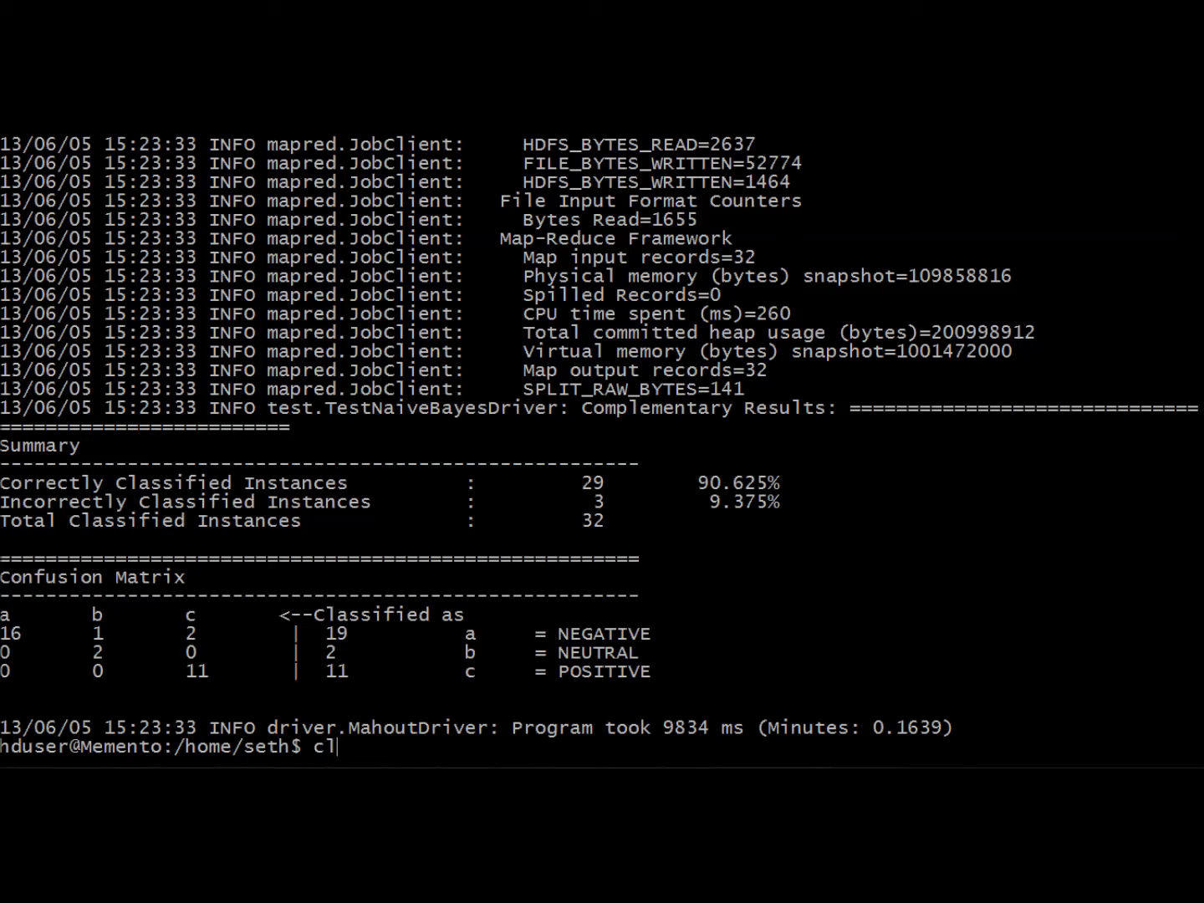
type("ear")
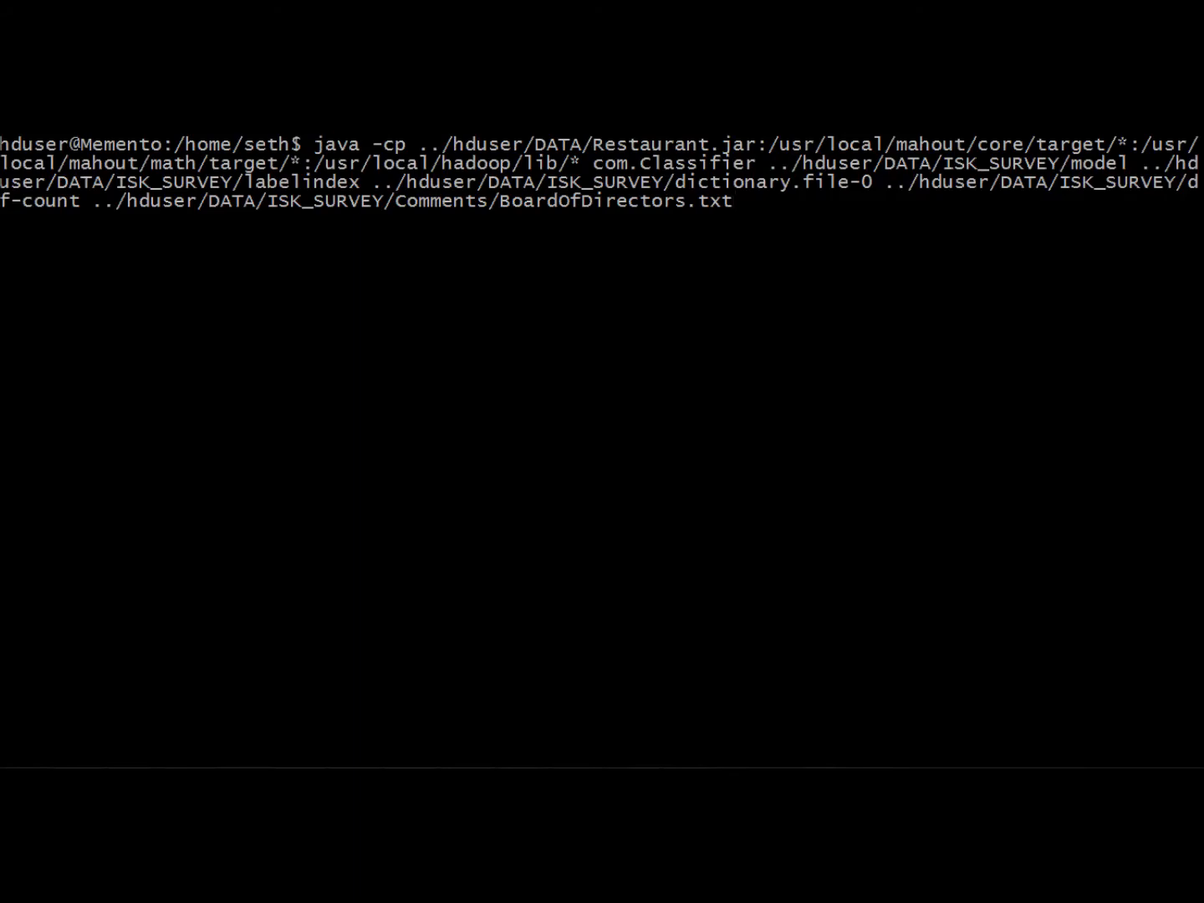
- Run java com.Classifier on BoardOfDirectors.txt: 20 positive, 16 negative, 2 neutral
key("Return")
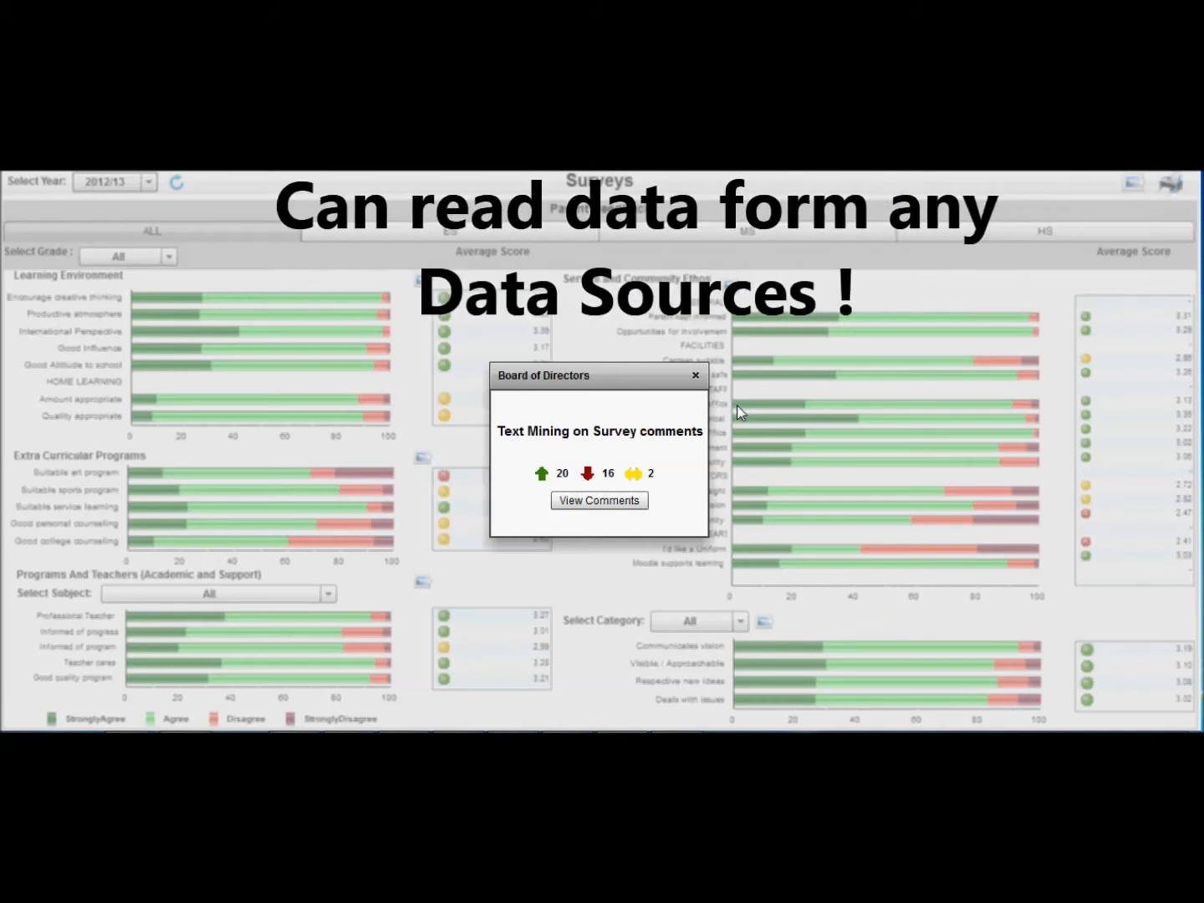
- Open the Comments Analysis table from the Board of Directors popup
left_click(598, 500)
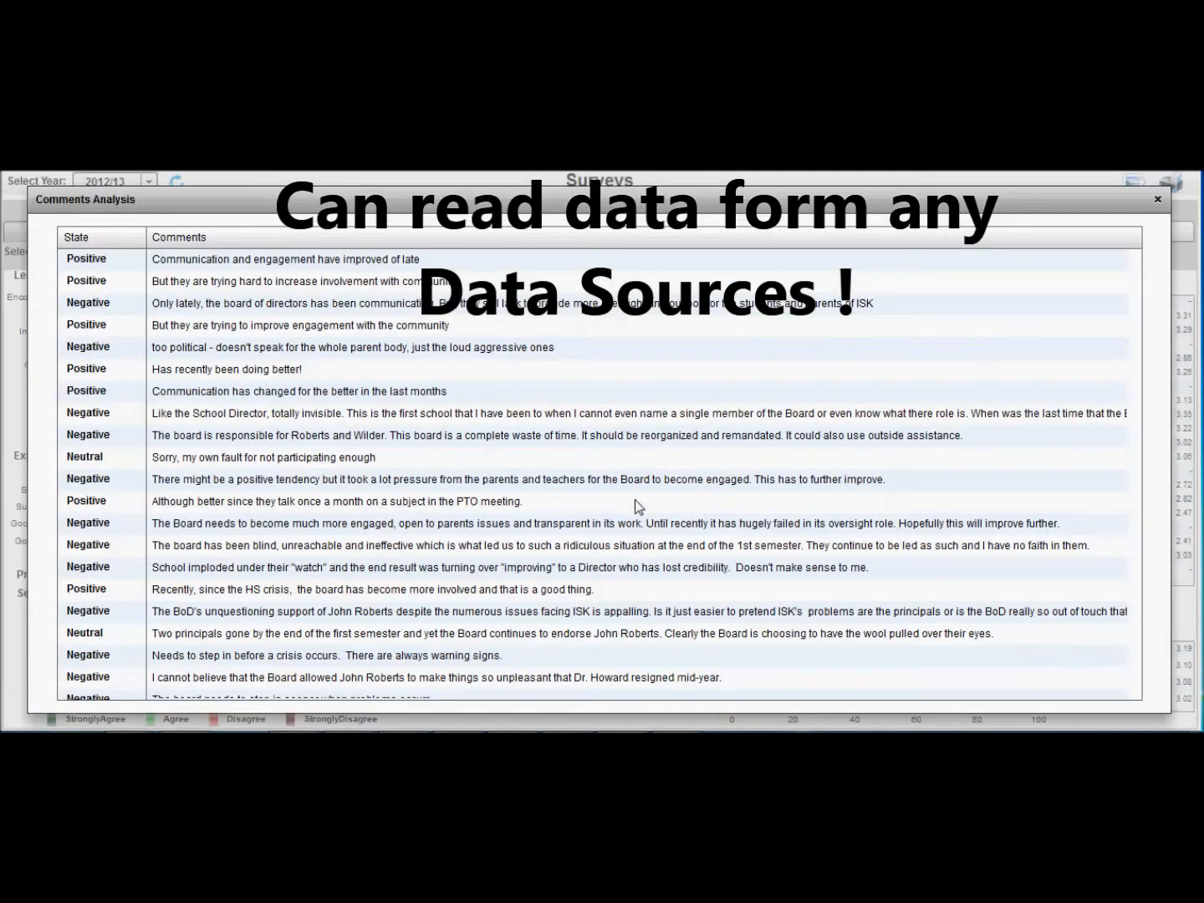